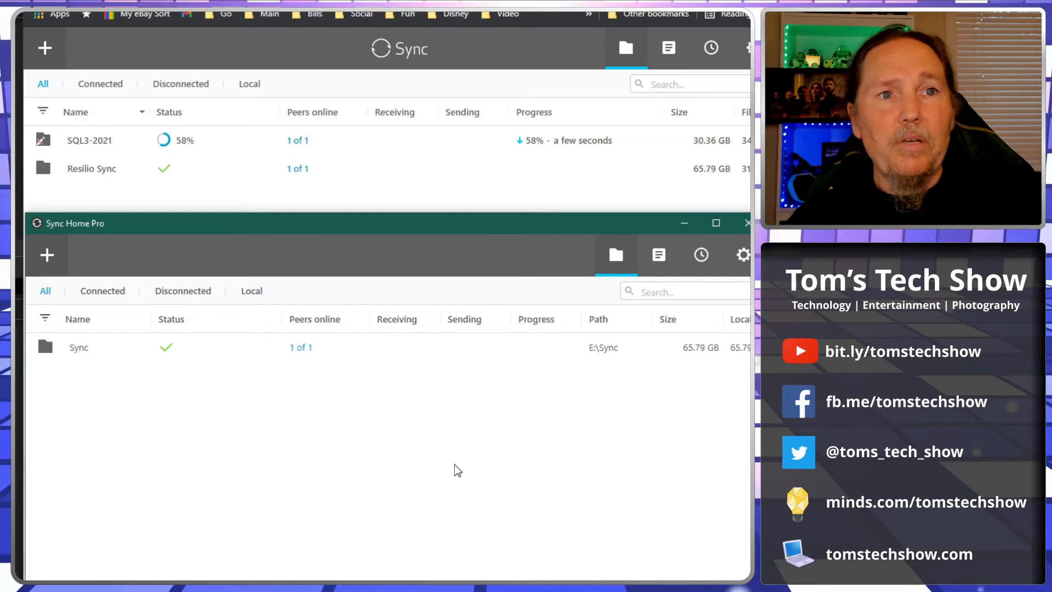
Focus the desktop Sync Home Pro window to confirm both folder lists show synced status
click(98, 347)
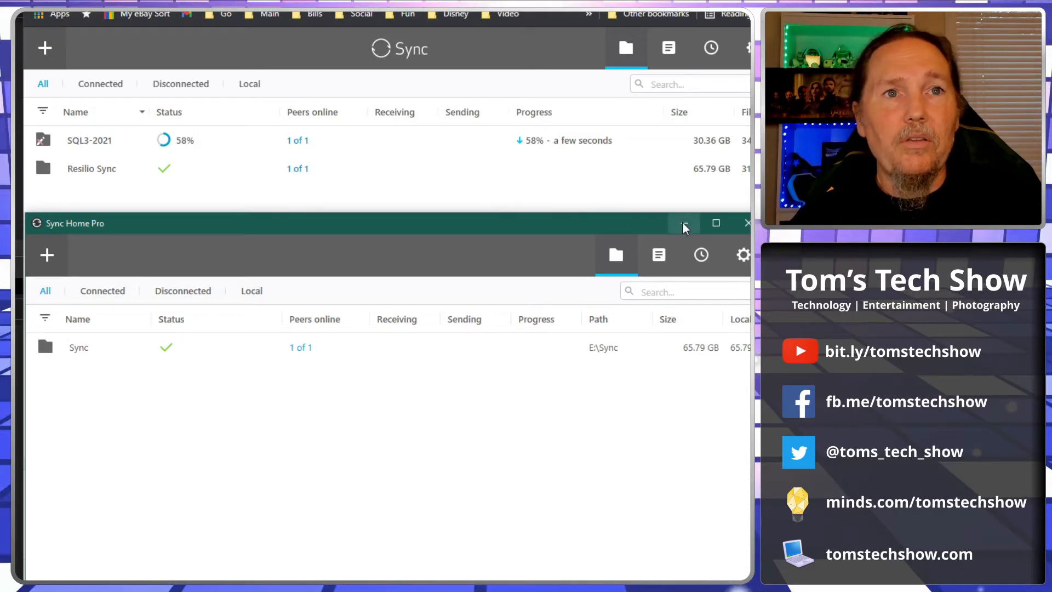
mouse_move(684, 223)
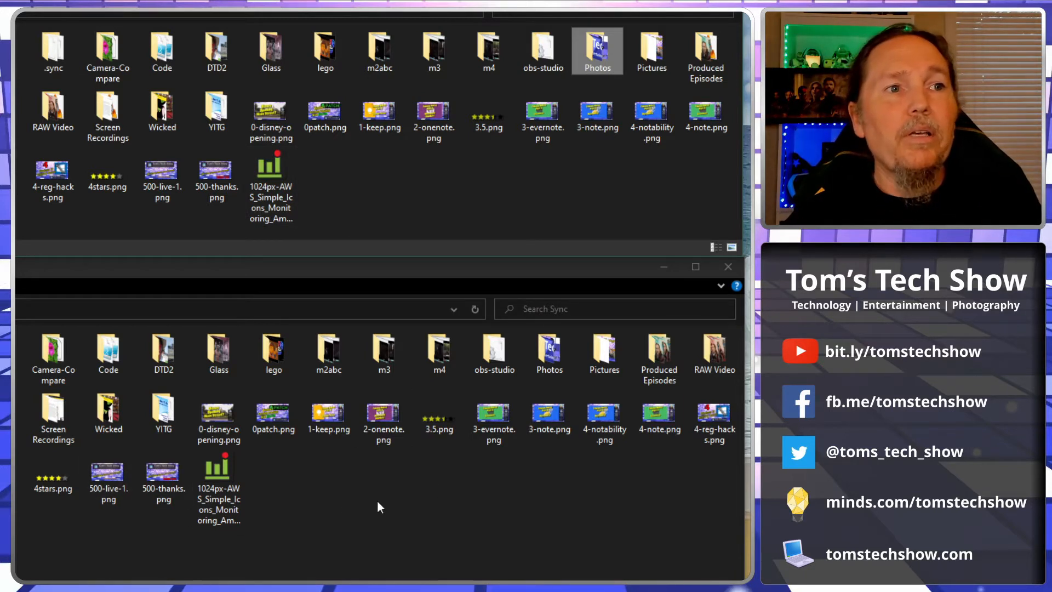
Delete 3-evernote.png from the Sync folder so it vanishes from both synced listings
click(163, 476)
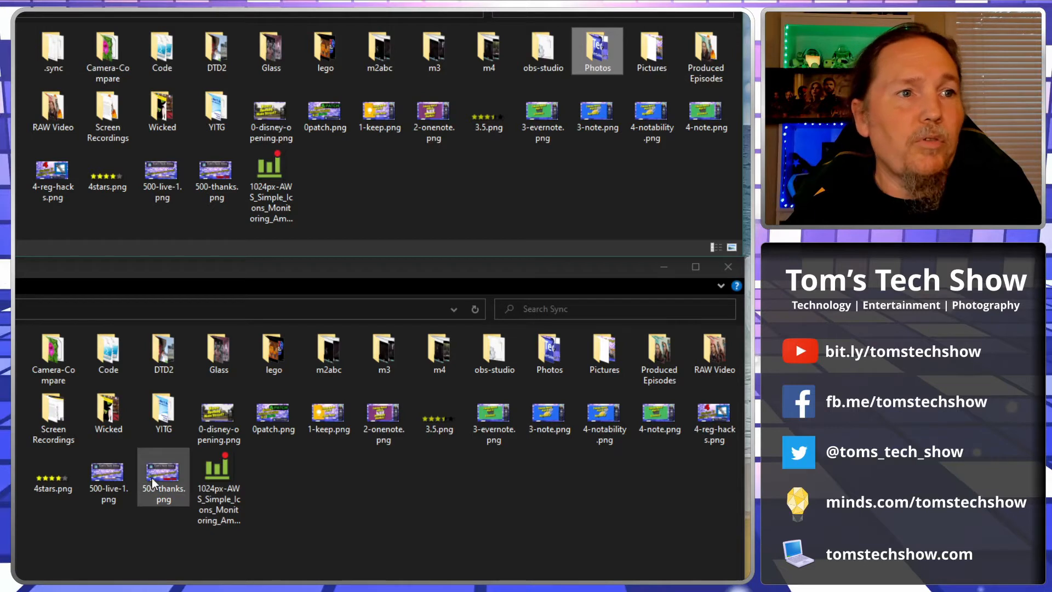
click(493, 417)
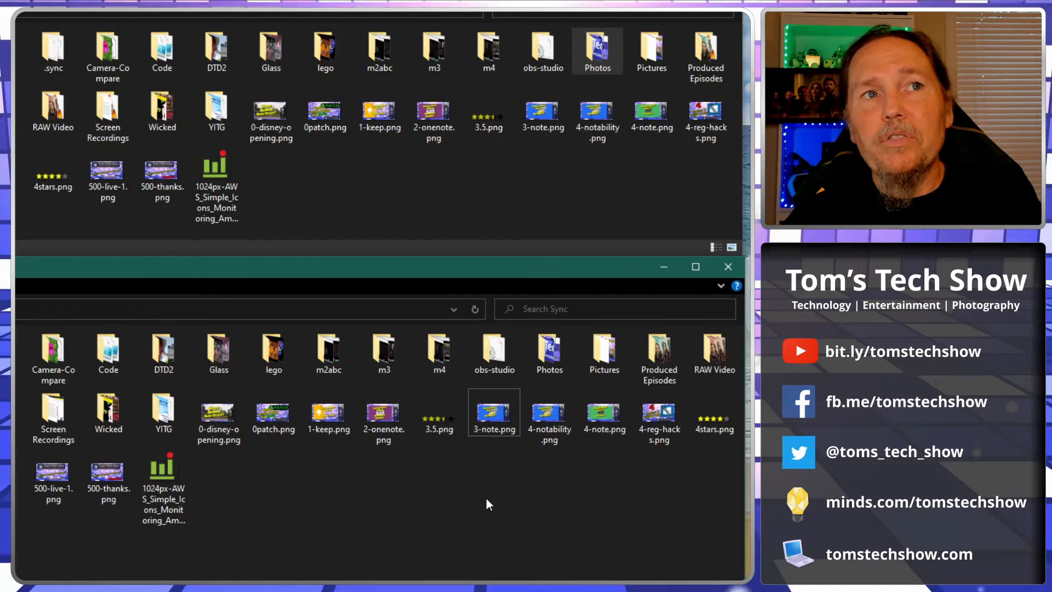
mouse_move(429, 197)
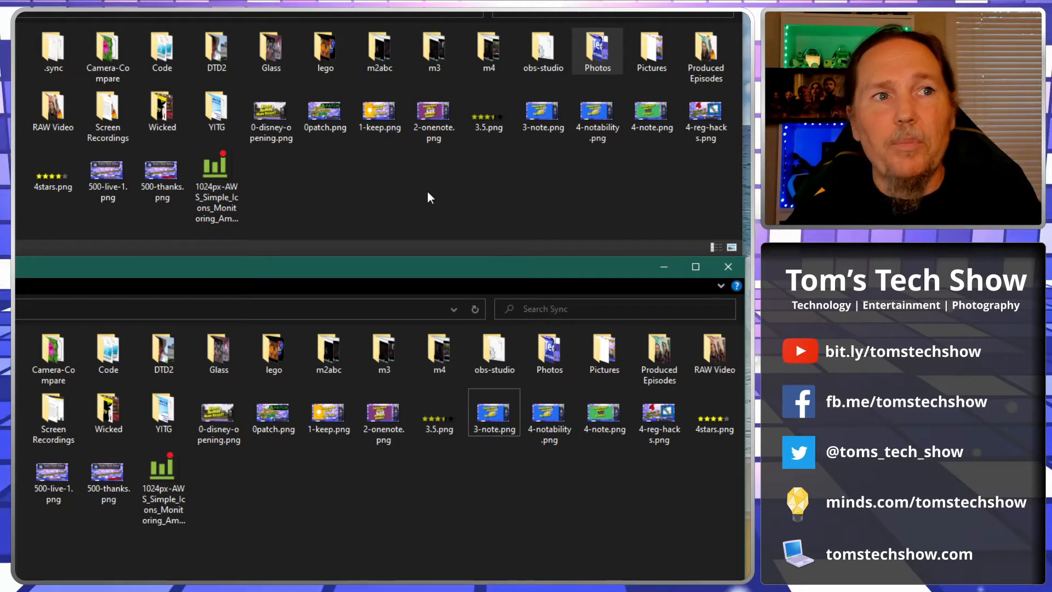
click(383, 352)
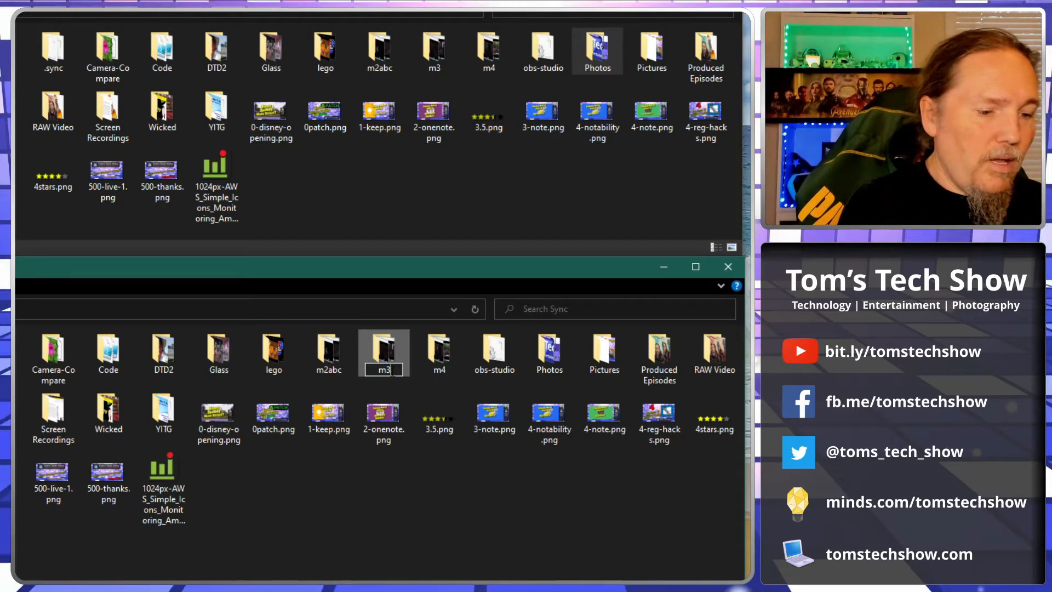
Rename the m3 folder to m3asc and check the new name in the other synced window
text(asc)
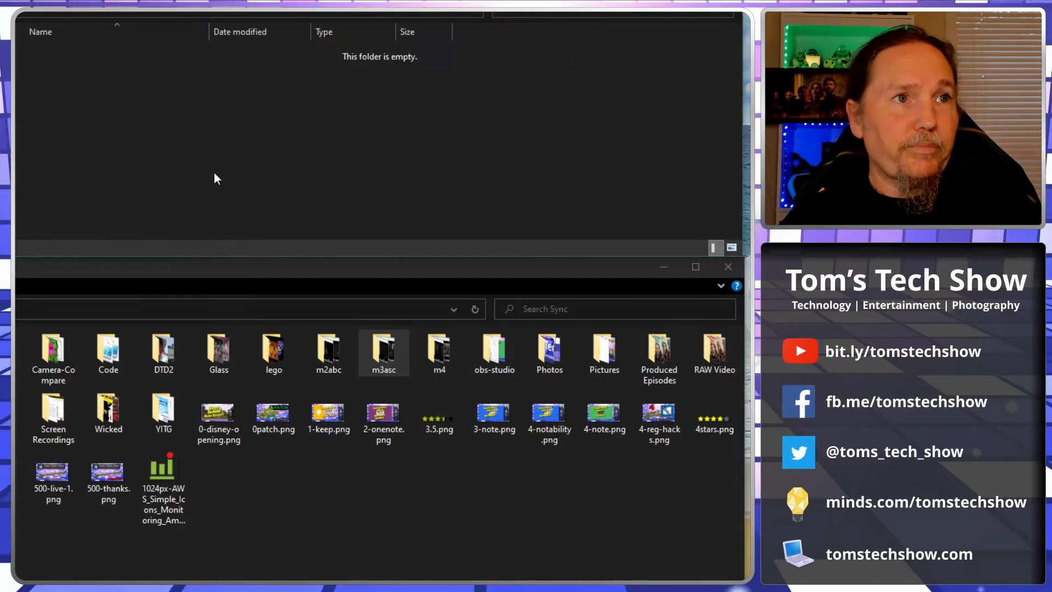
double_click(384, 350)
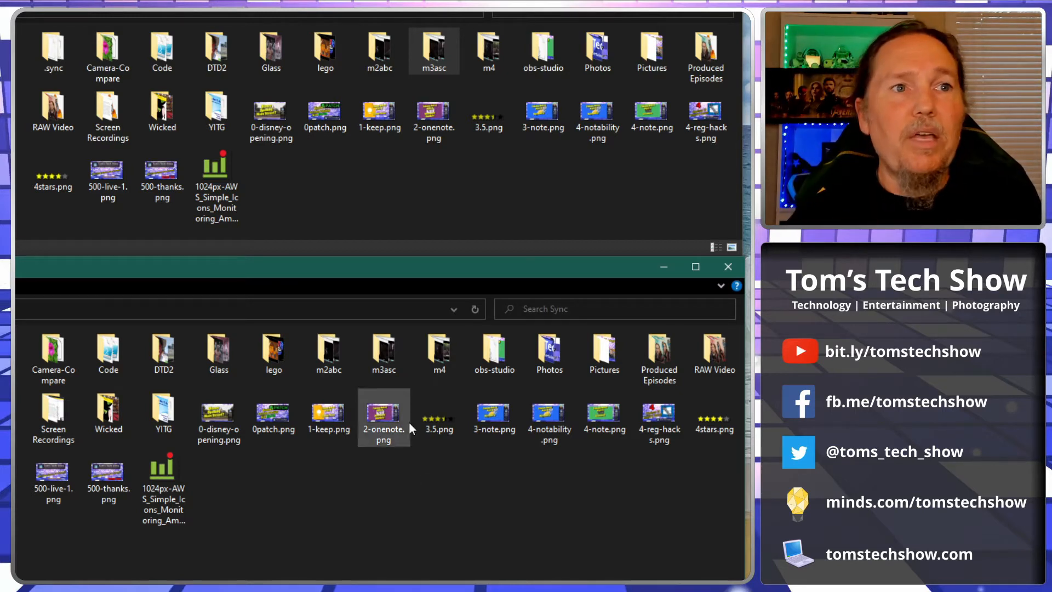
Remove the m4 folder from the Sync folder and inspect m3asc in the other window
click(438, 350)
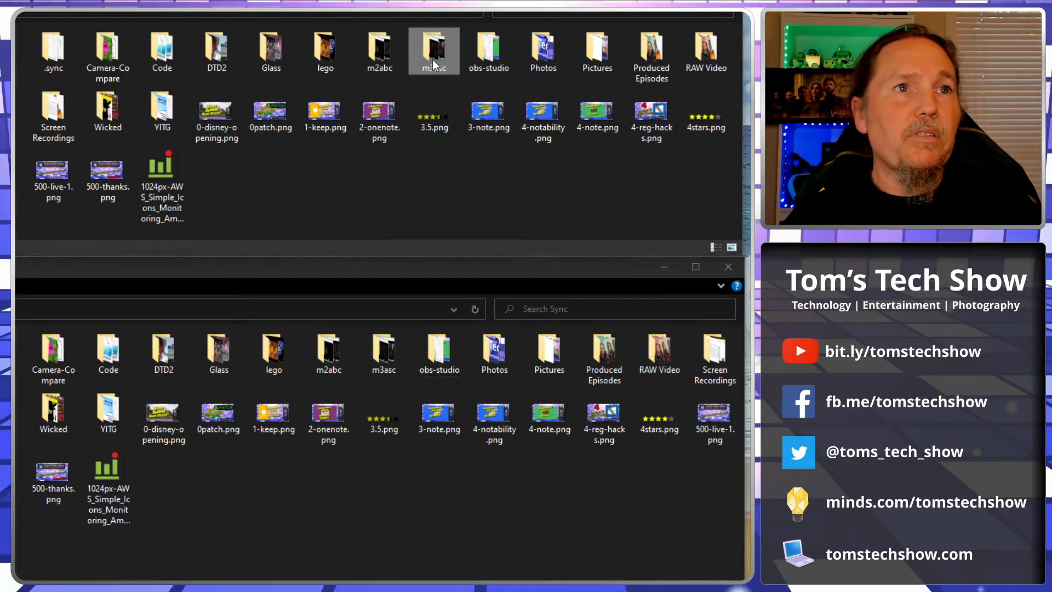
double_click(434, 46)
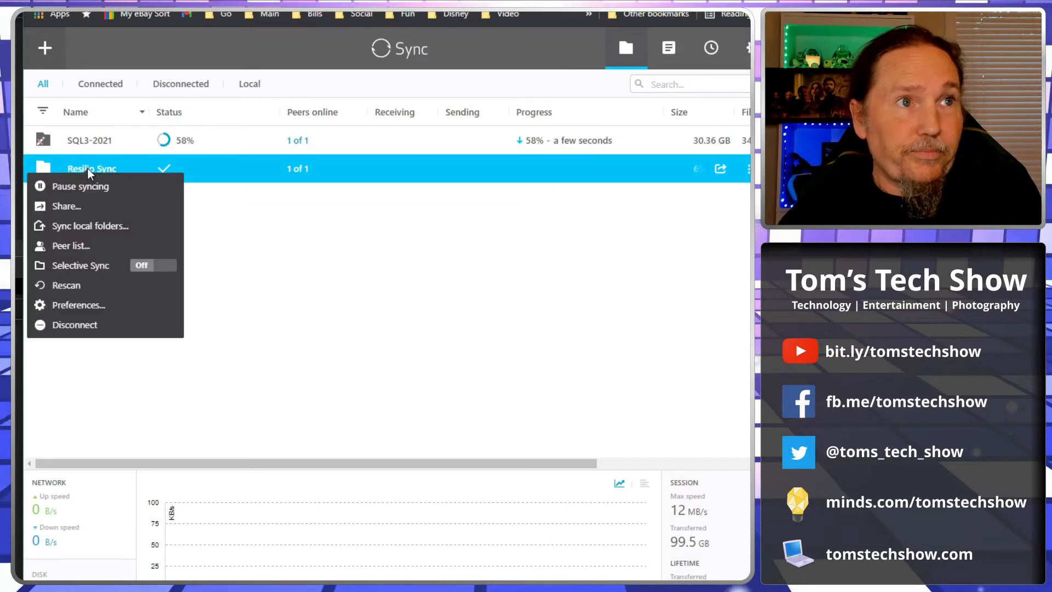
mouse_move(90, 305)
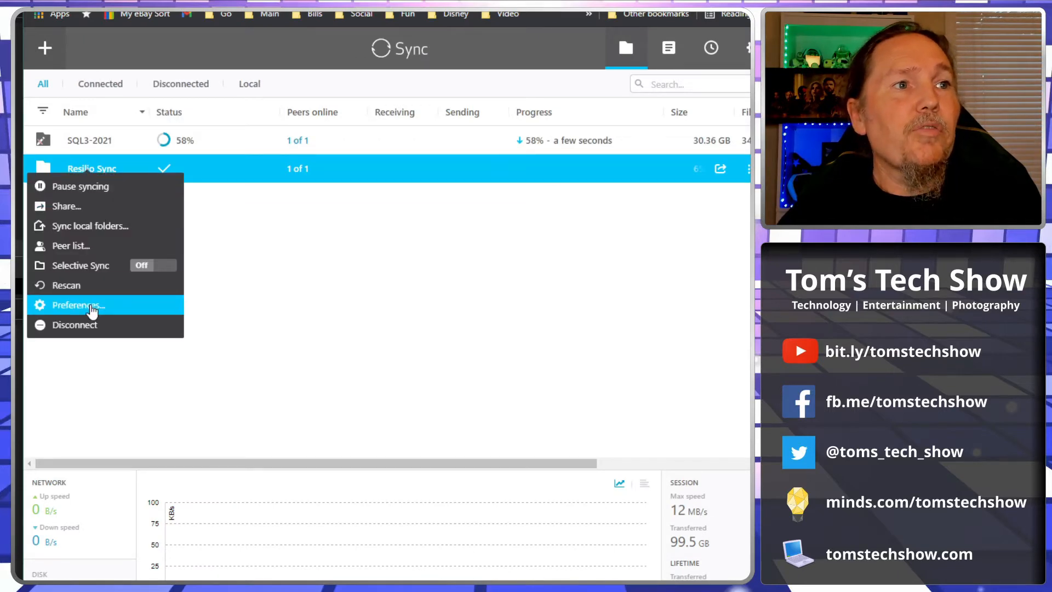
mouse_move(71, 206)
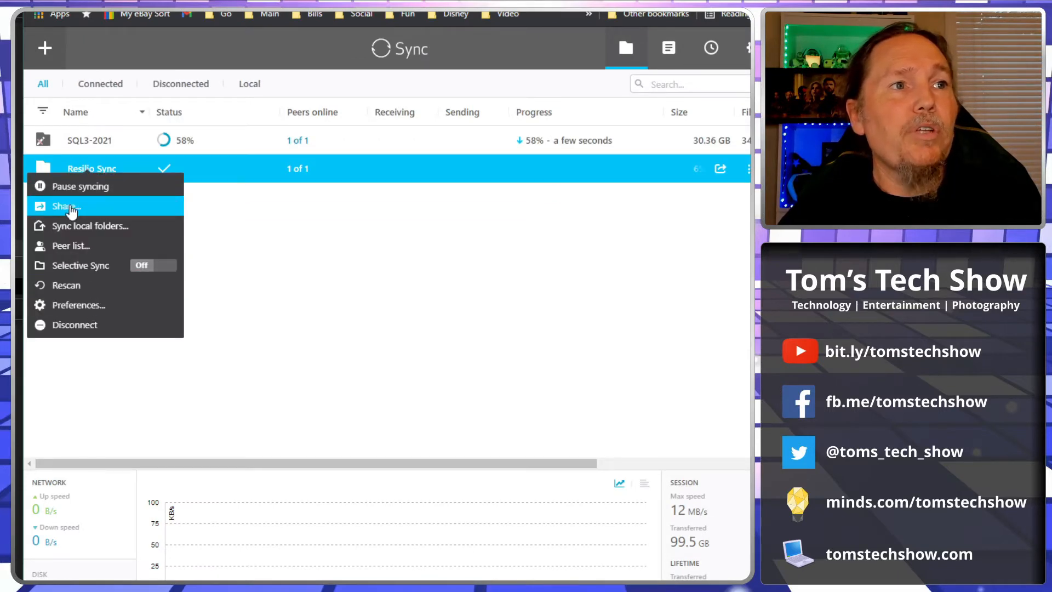
Review the Resilio Sync folder's Share link permissions and expiry, then return to the folder list
click(62, 206)
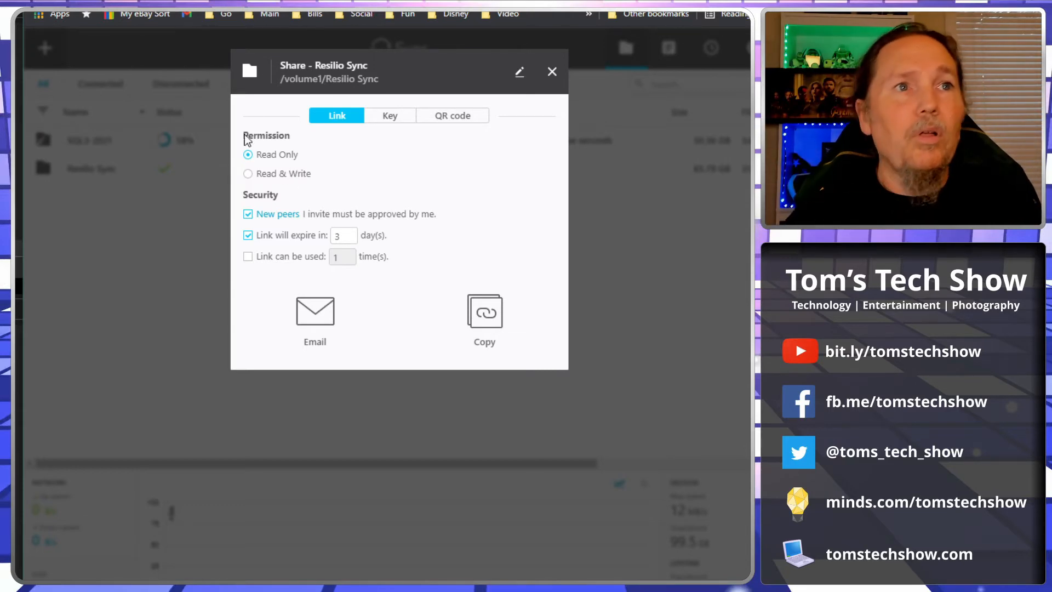
click(552, 72)
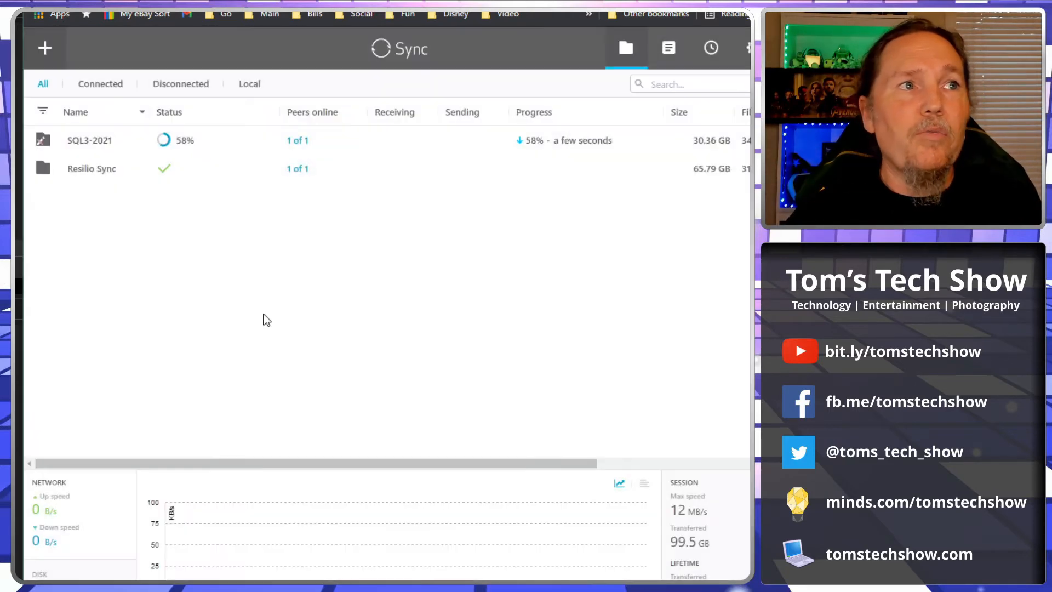
mouse_move(128, 230)
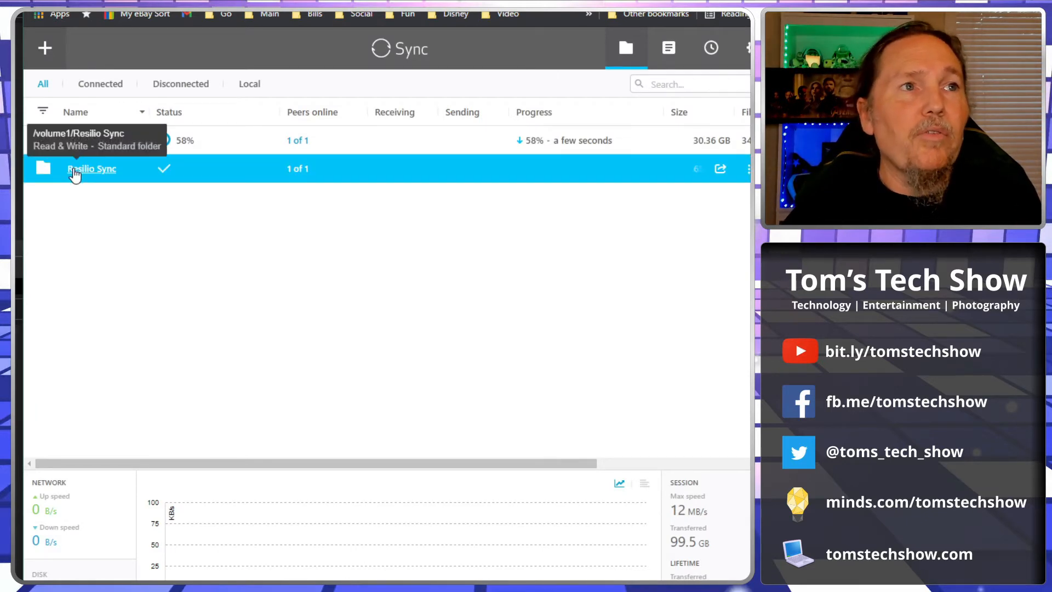
right_click(91, 169)
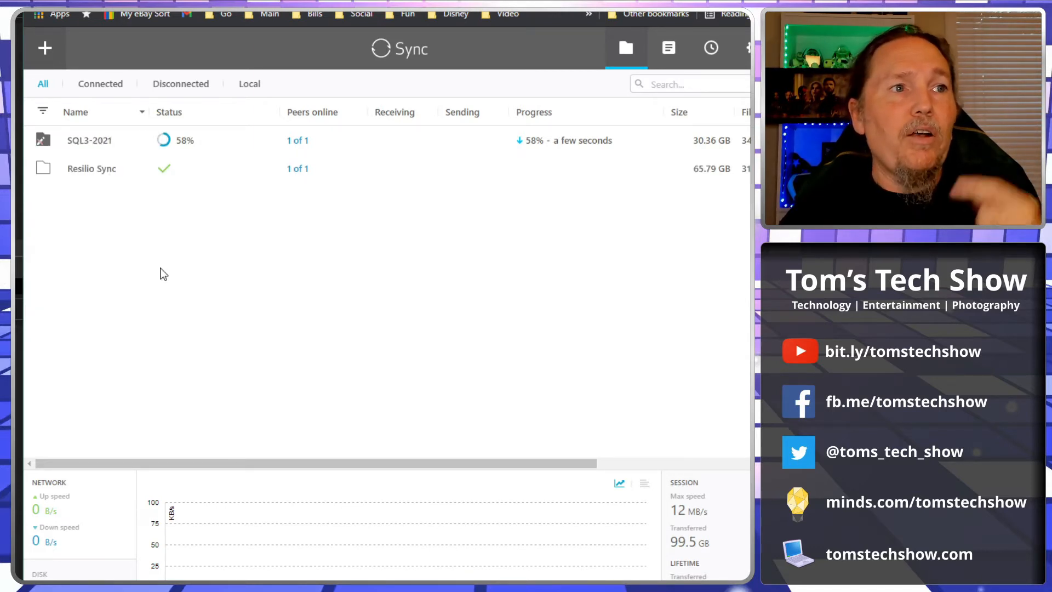
Reach the Resilio Sync share's Sync local folders dialog, showing Read Only with no location
right_click(92, 168)
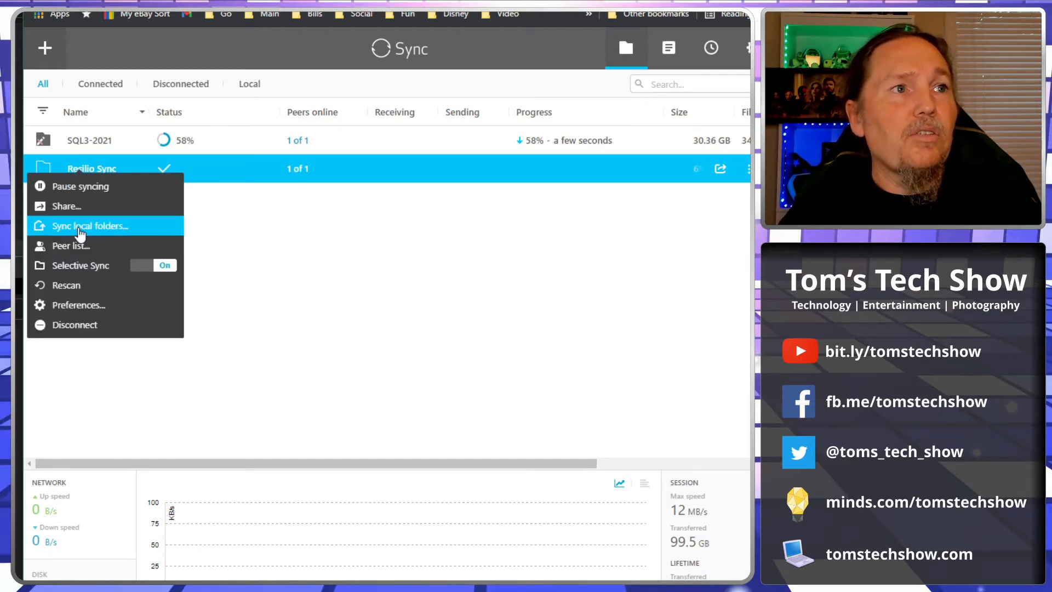
click(66, 206)
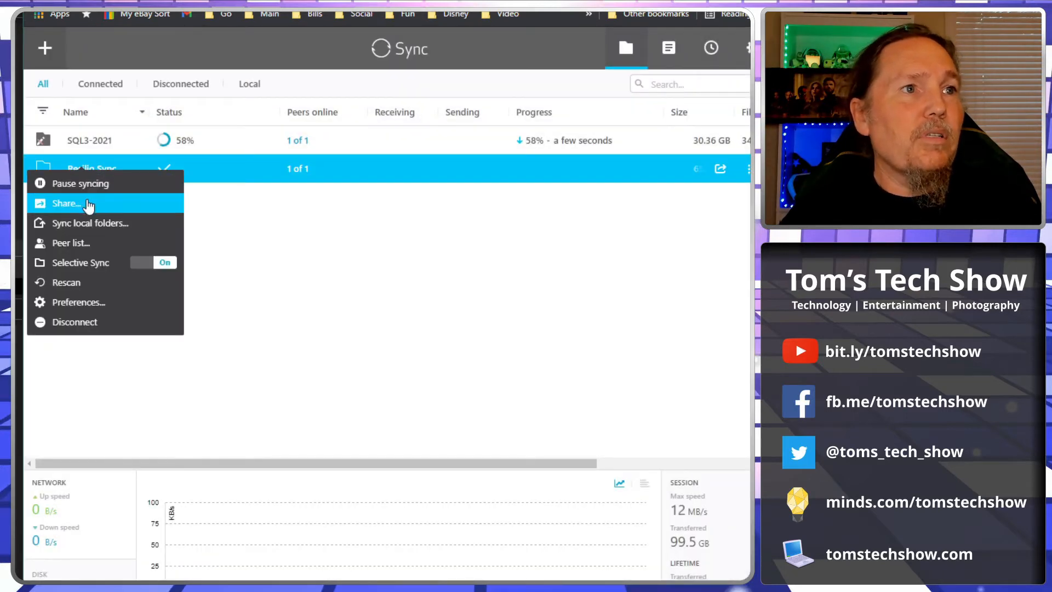
mouse_move(184, 270)
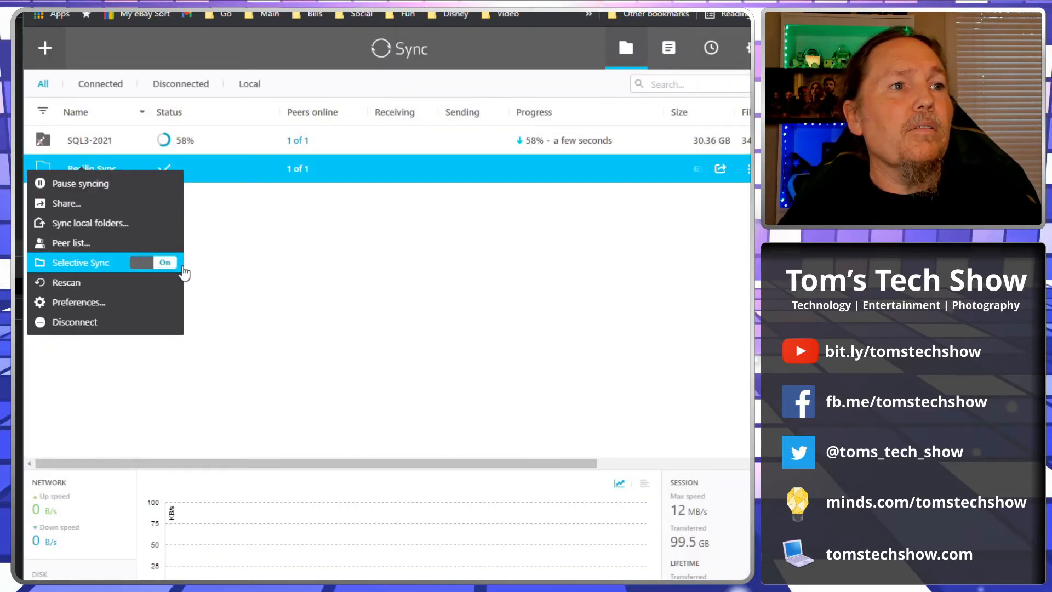
click(66, 204)
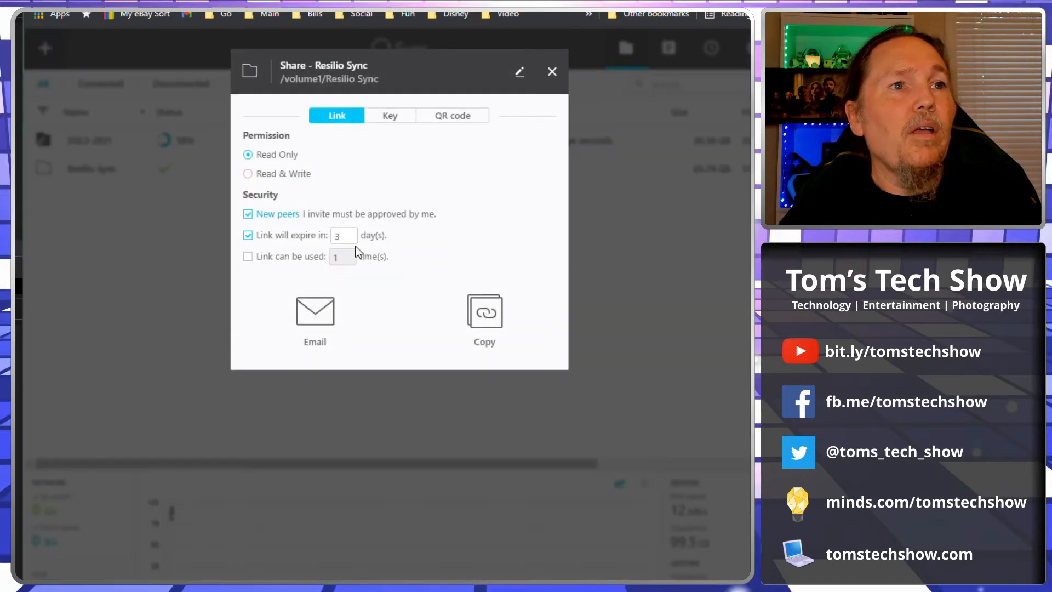
click(553, 72)
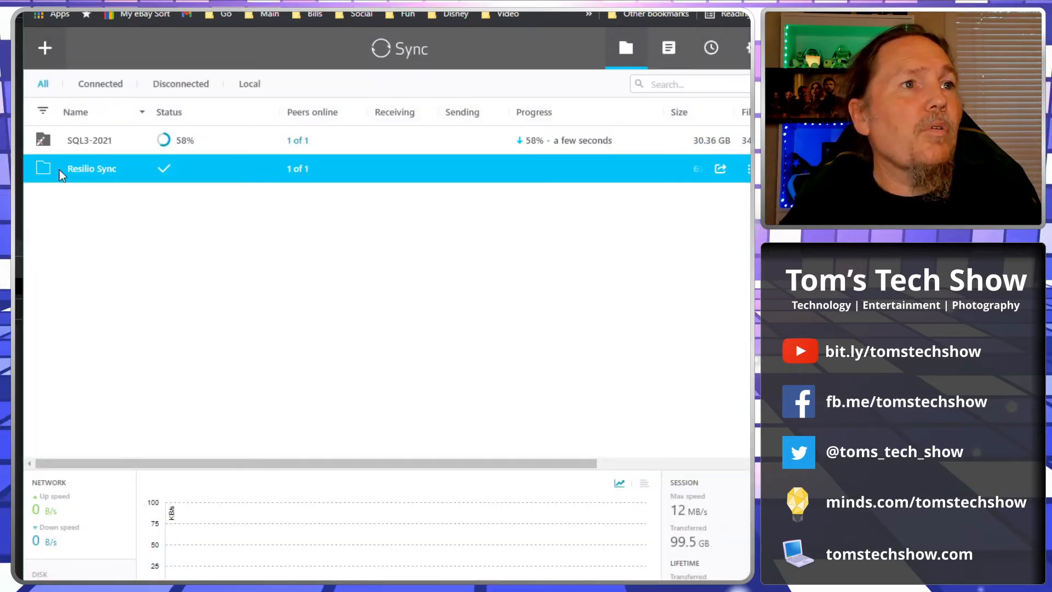
right_click(62, 173)
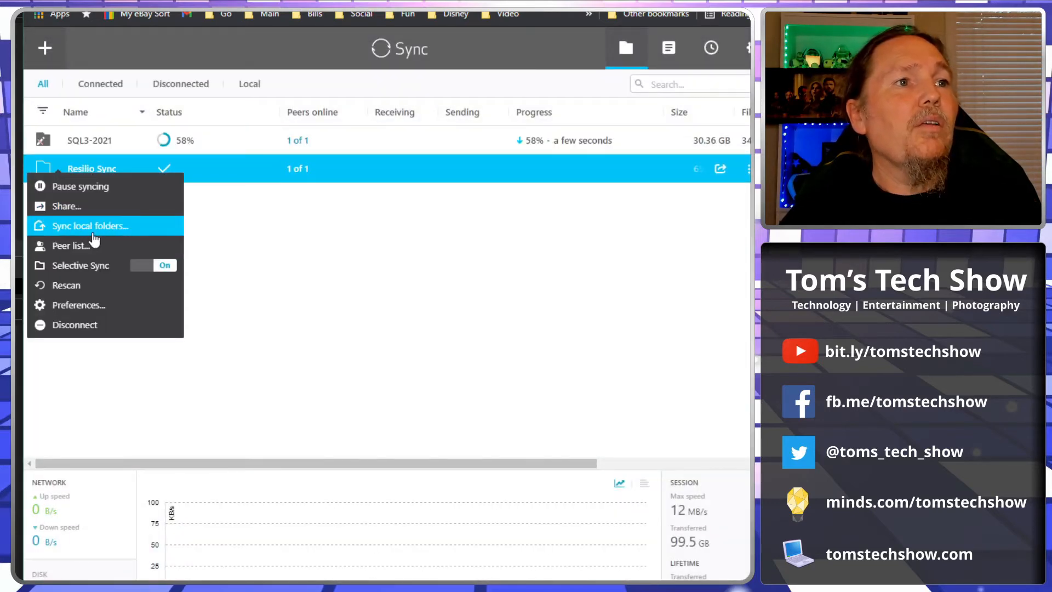
click(66, 206)
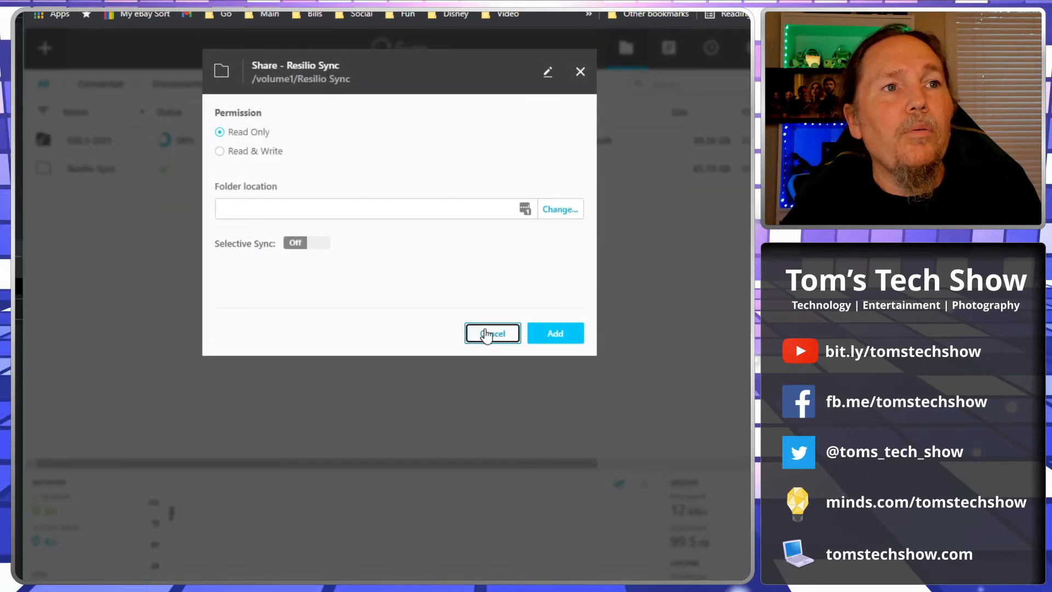
Cancel the local folder dialog and review removal options for Camera-Compare and Code subfolders without removing any
click(492, 333)
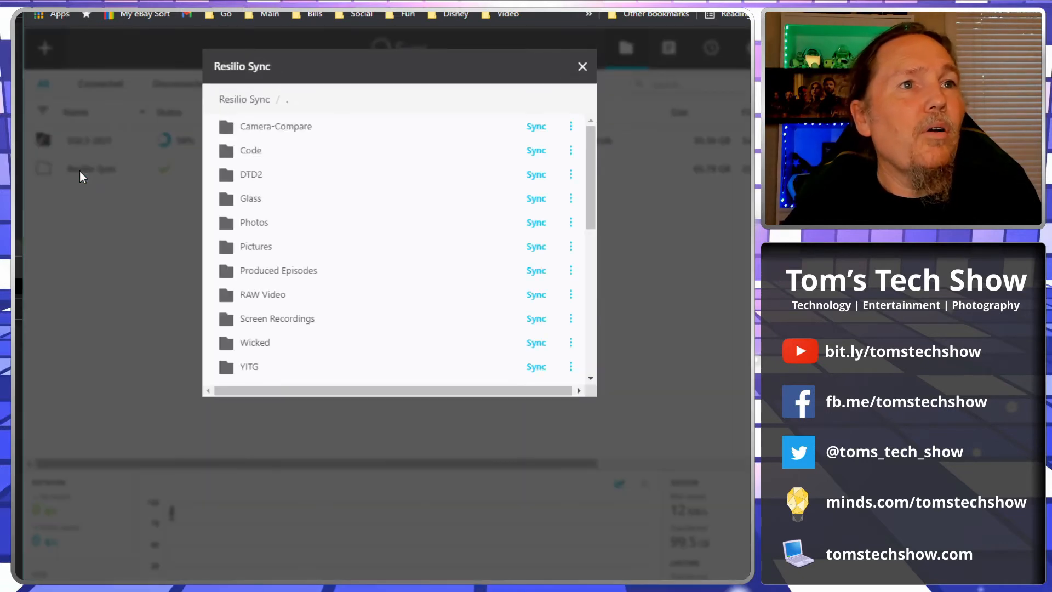
mouse_move(106, 215)
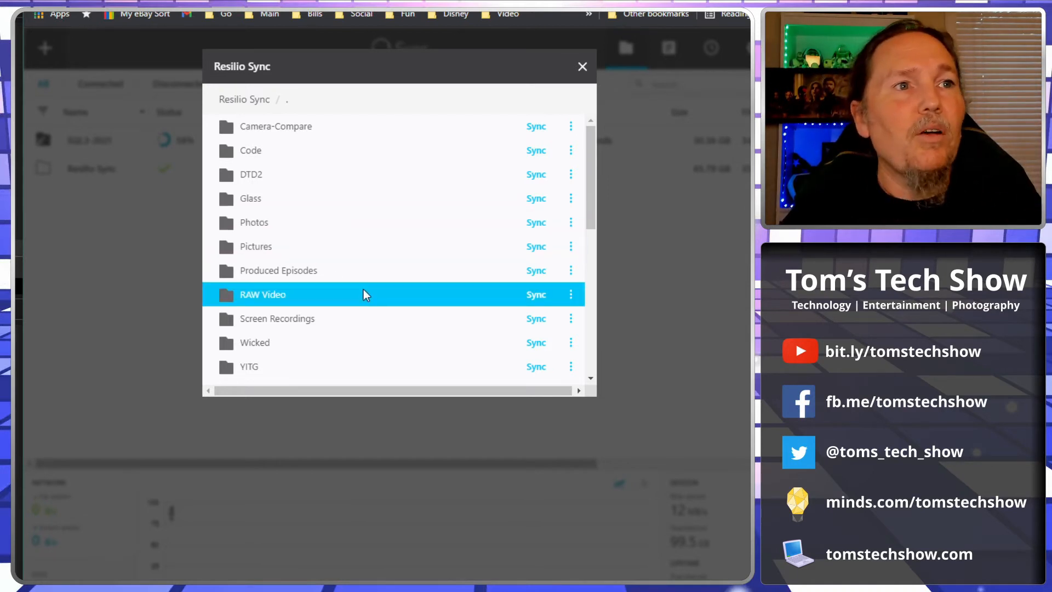
mouse_move(596, 401)
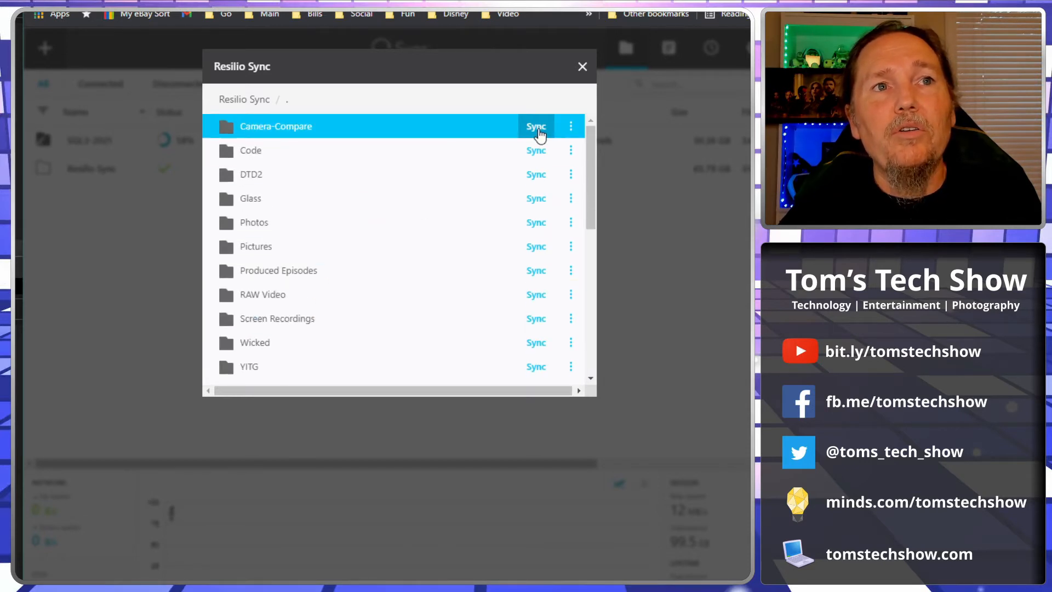
click(570, 126)
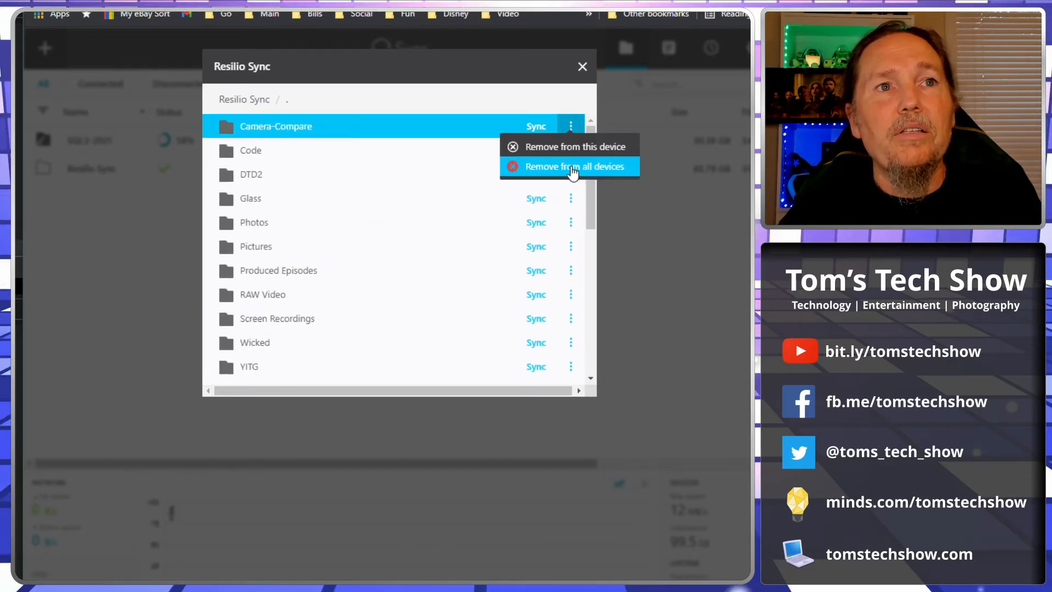
mouse_move(583, 156)
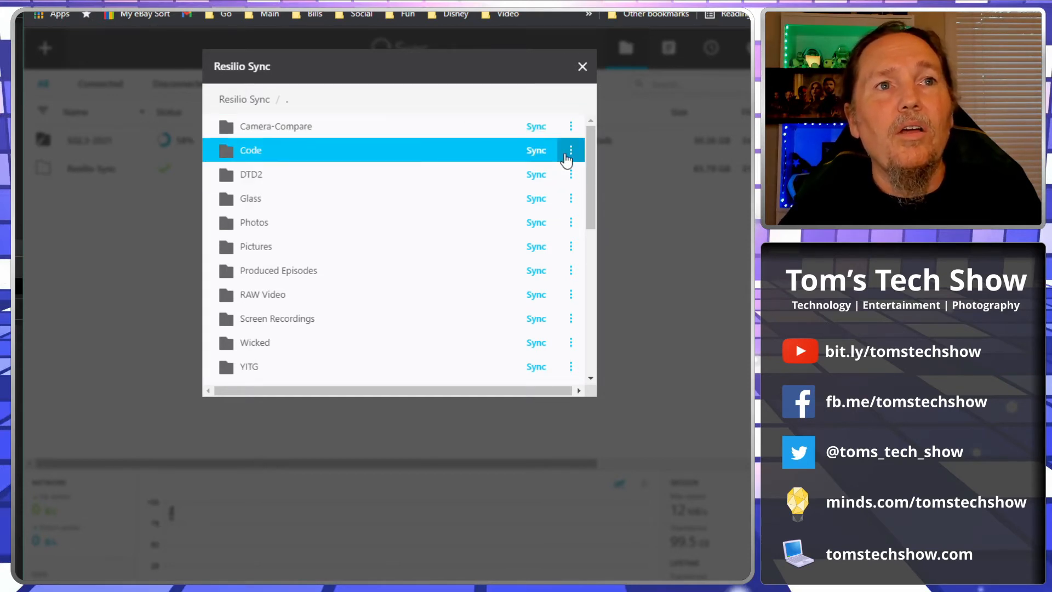
click(570, 150)
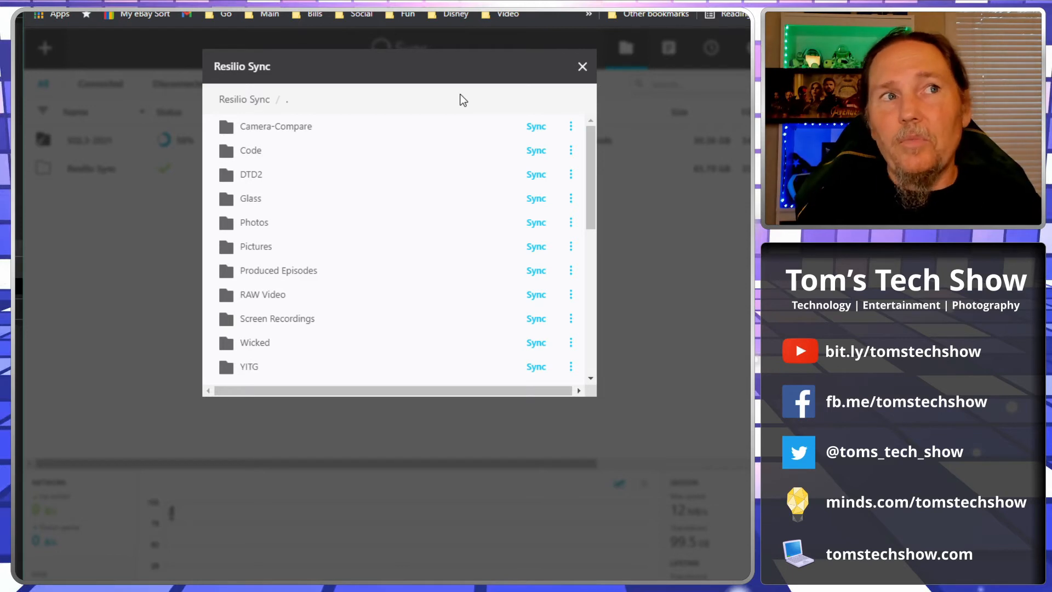
mouse_move(583, 67)
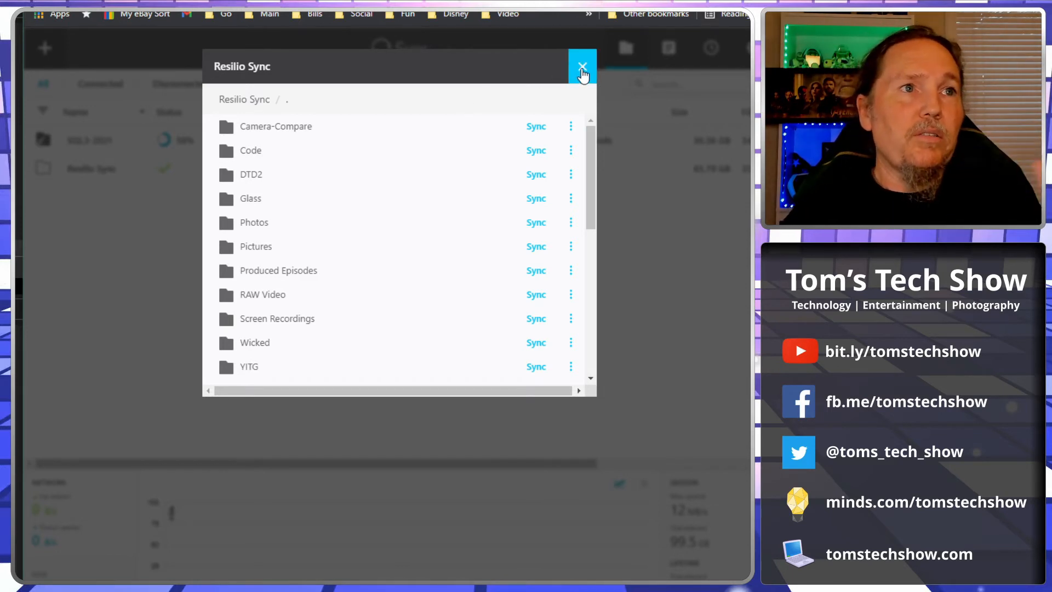
click(570, 126)
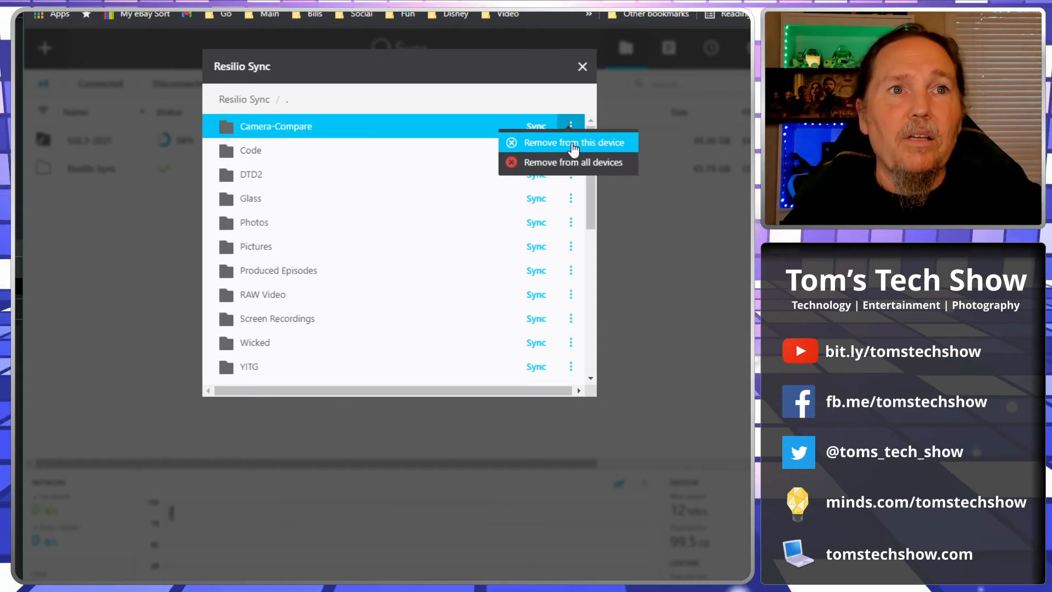
mouse_move(553, 166)
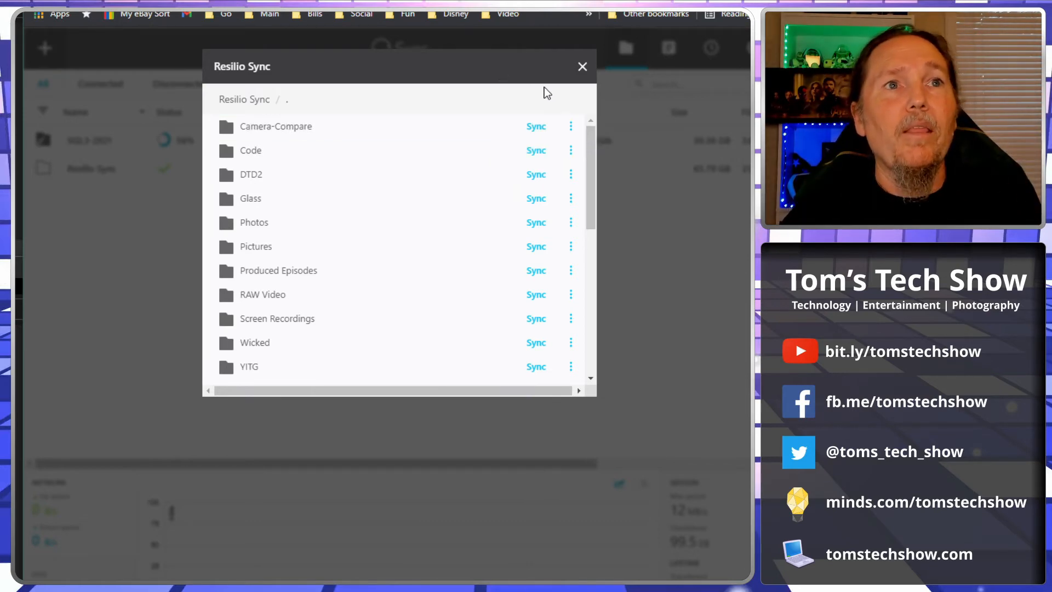
click(583, 65)
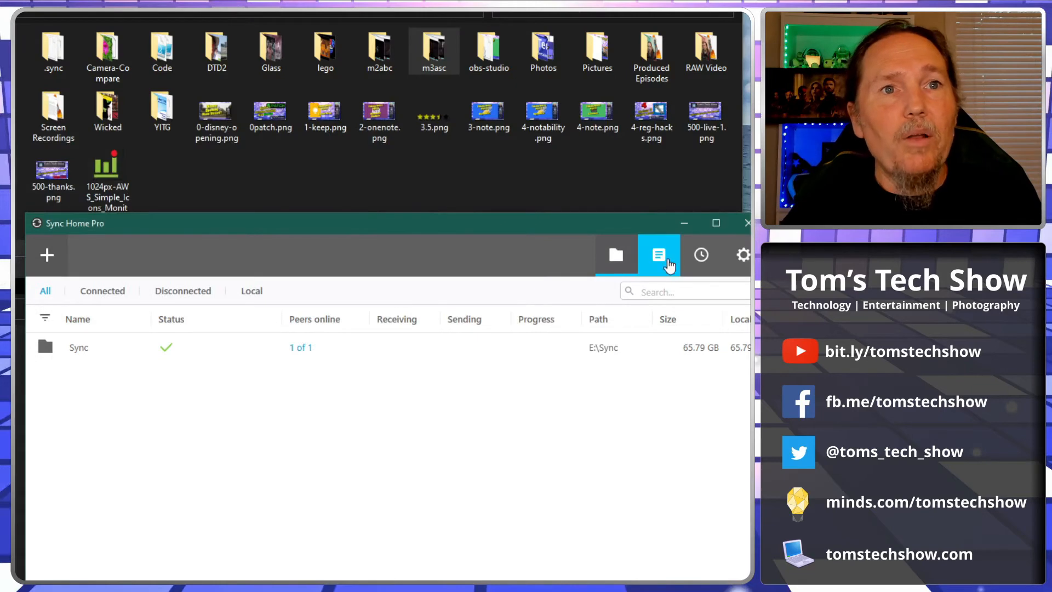
Bring the desktop Sync folder Explorer window forward beside the NAS folder window
click(659, 254)
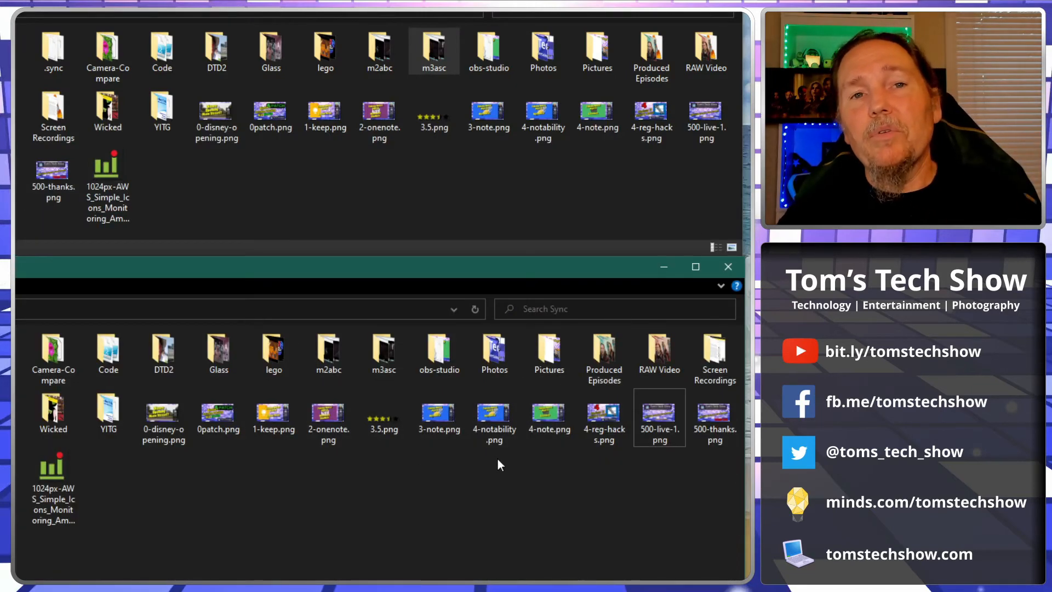